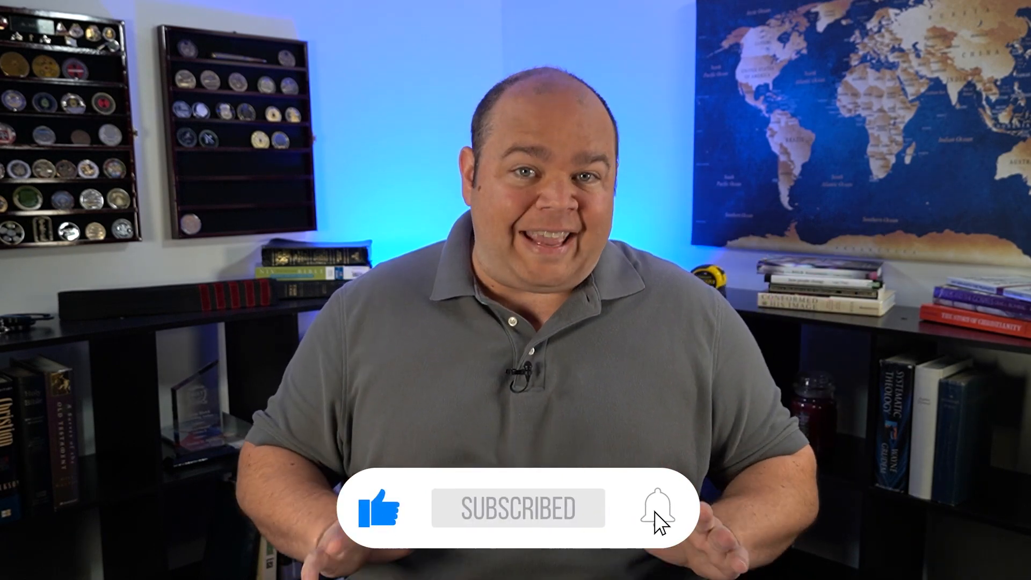
left_click(654, 509)
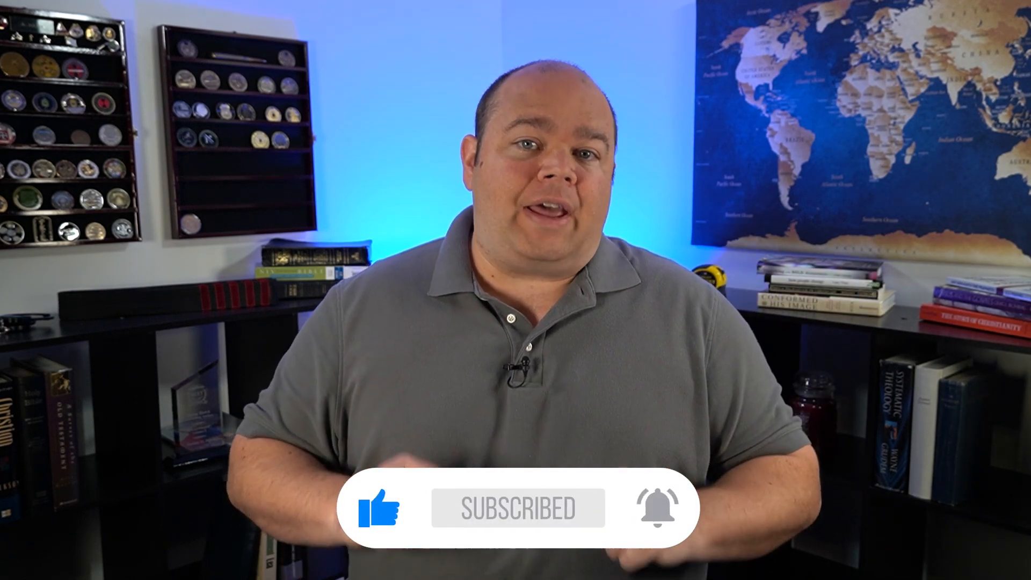